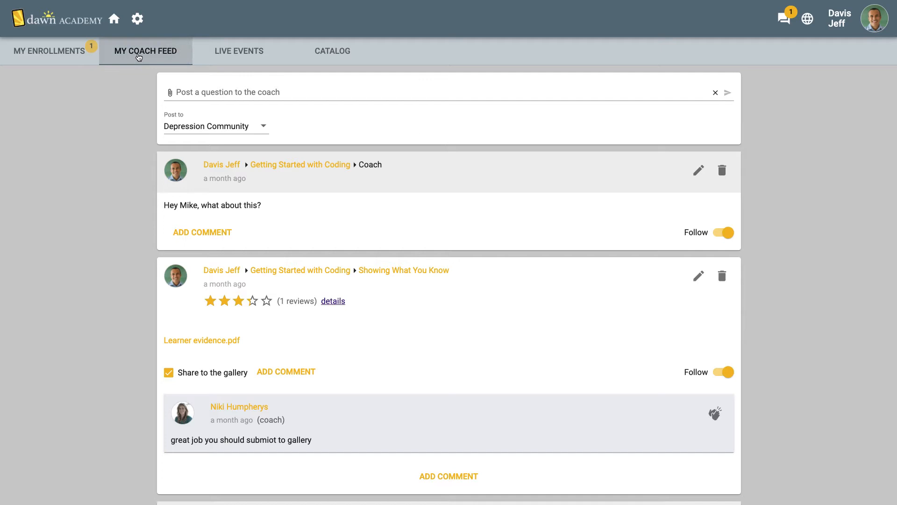
Step: Book the Wed 9/2 3:30pm coaching slot for Getting Started with Coding and return to enrollments
scroll("down", 3)
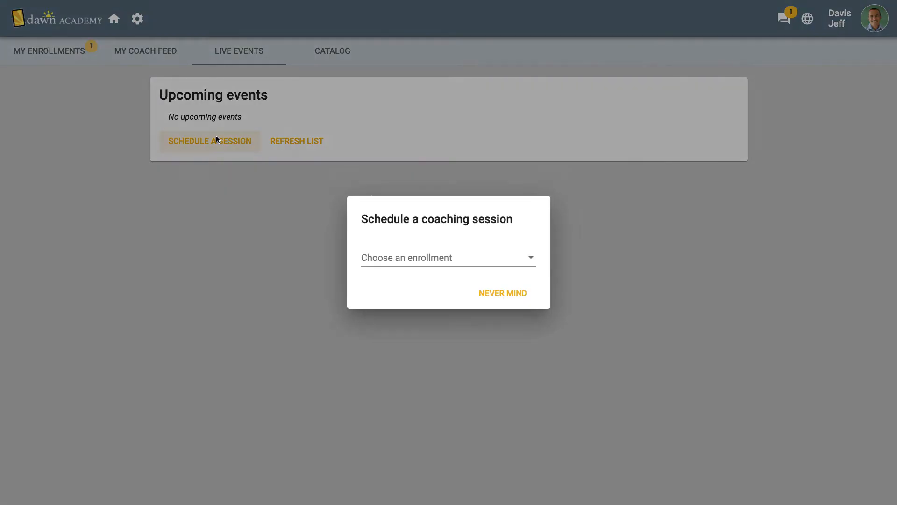
left_click(448, 257)
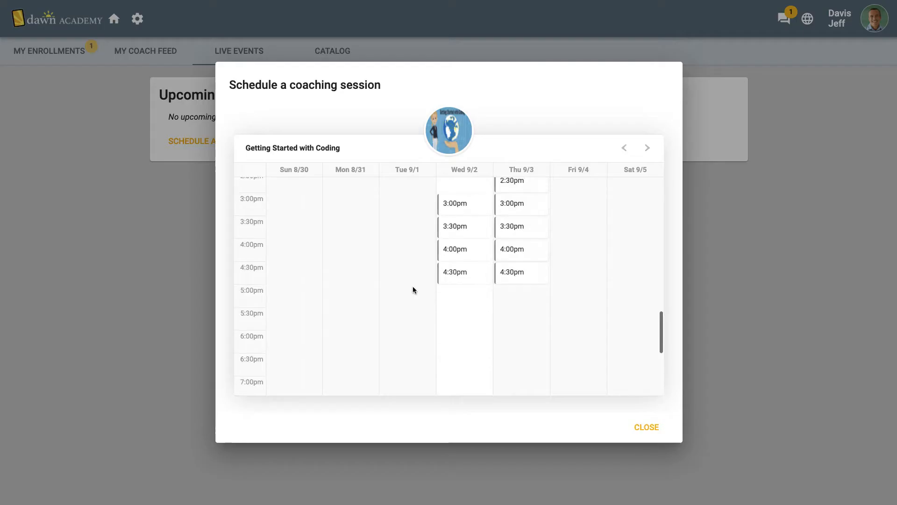
left_click(465, 226)
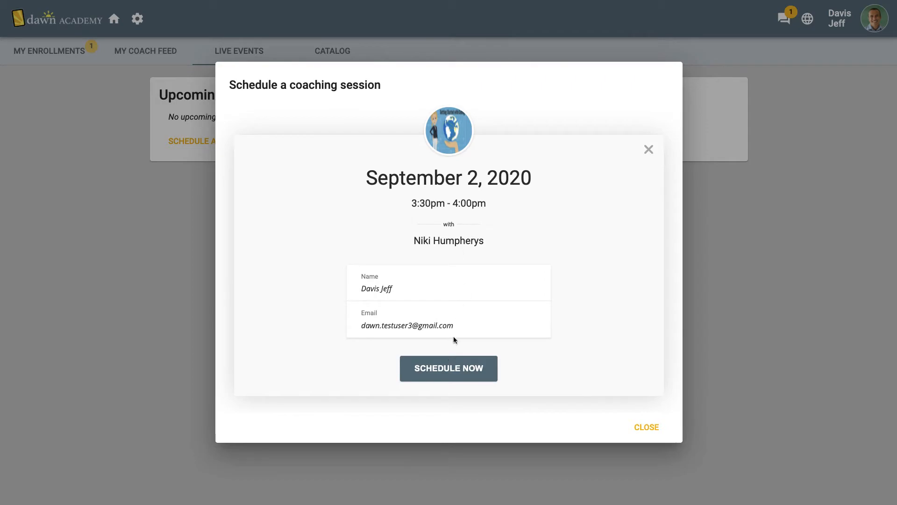
left_click(449, 369)
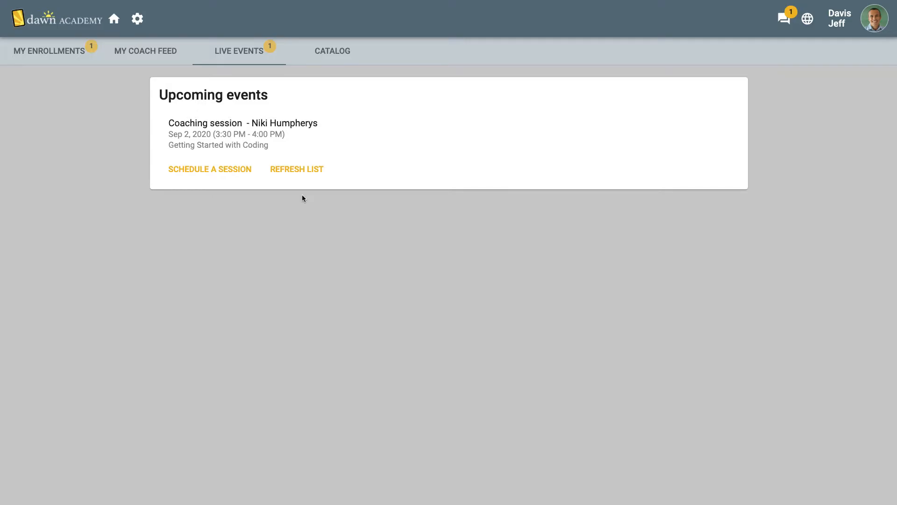
left_click(49, 51)
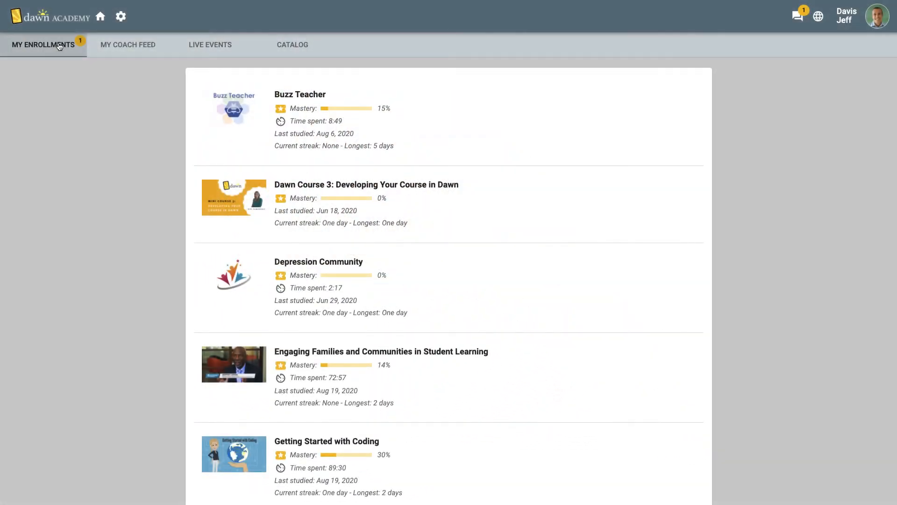
Step: View the D- Design Success certificate from Completed and show its email, Facebook, Twitter, LinkedIn share options
scroll("down", 3)
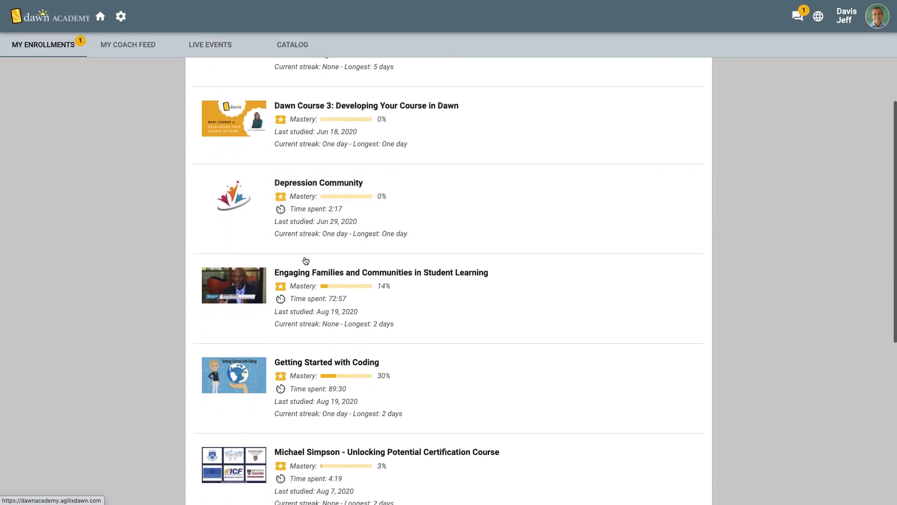
scroll("down", 3)
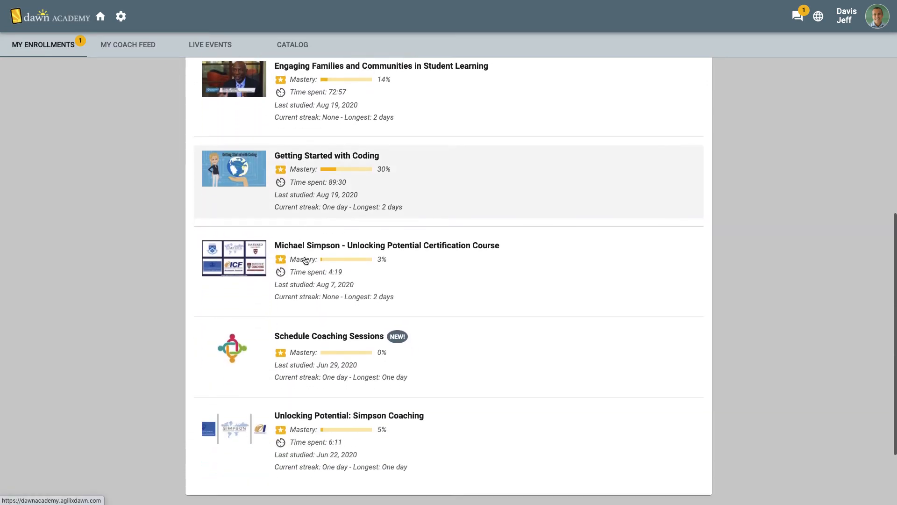
scroll("down", 3)
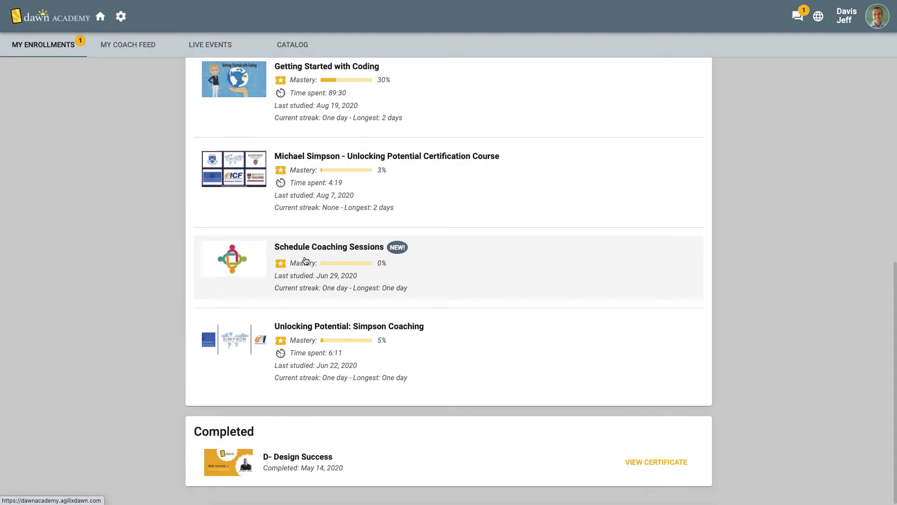
scroll("up", 3)
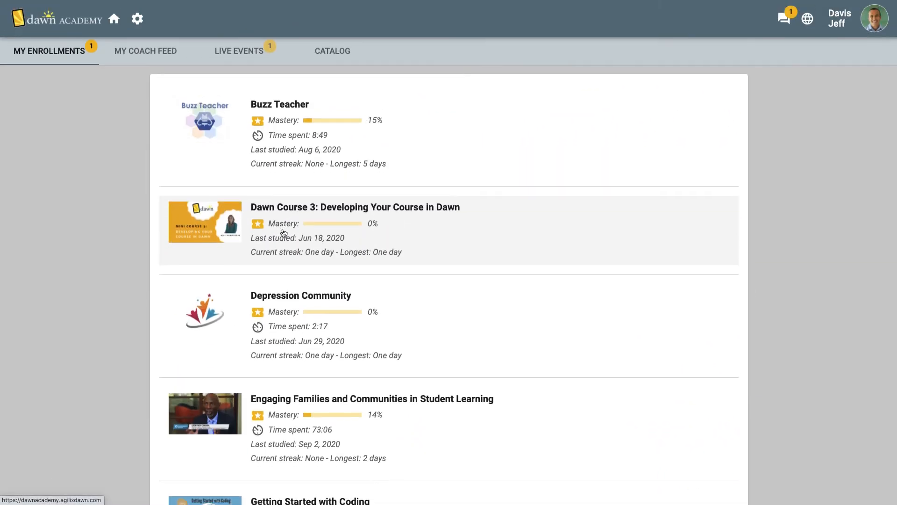
scroll("down", 3)
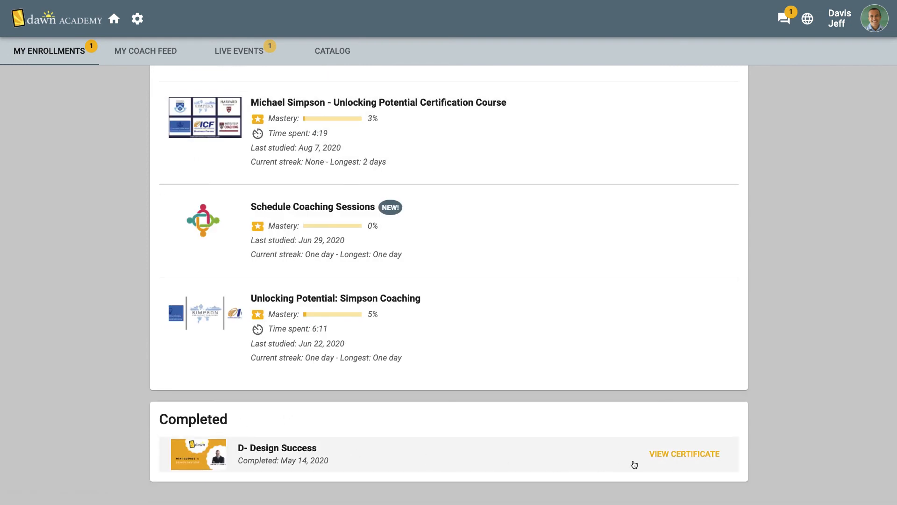
left_click(685, 454)
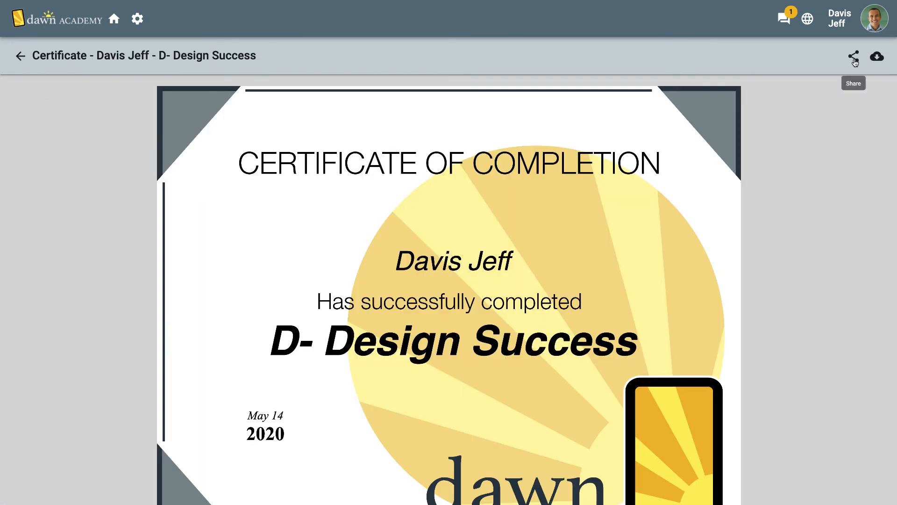
left_click(853, 55)
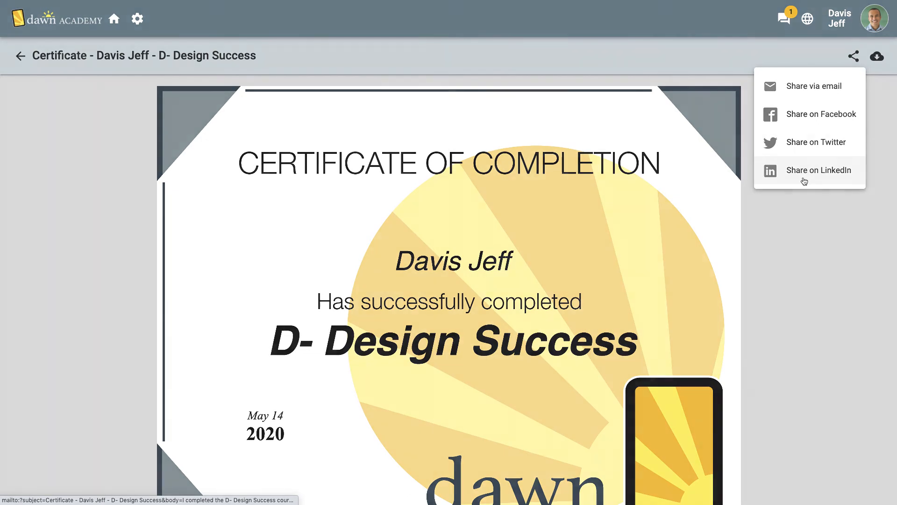